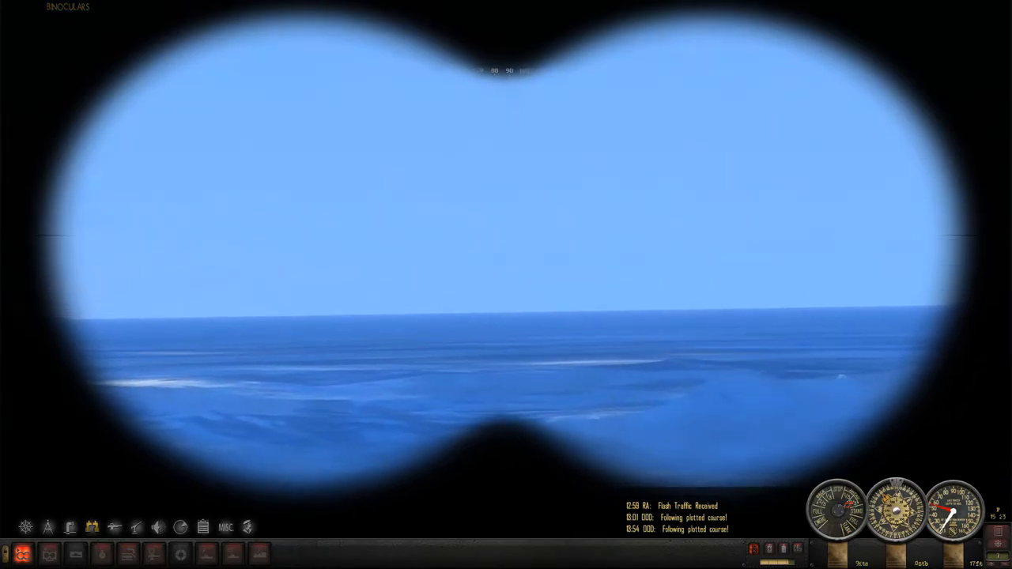
# Step: Leave the binoculars and return to the bridge camera view
pyautogui.click(91, 525)
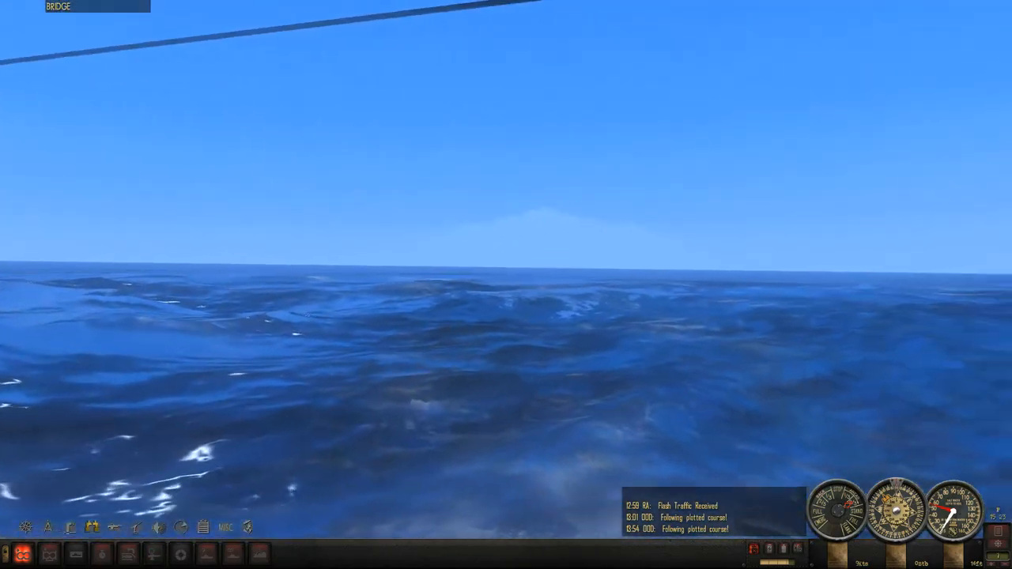
pyautogui.click(95, 526)
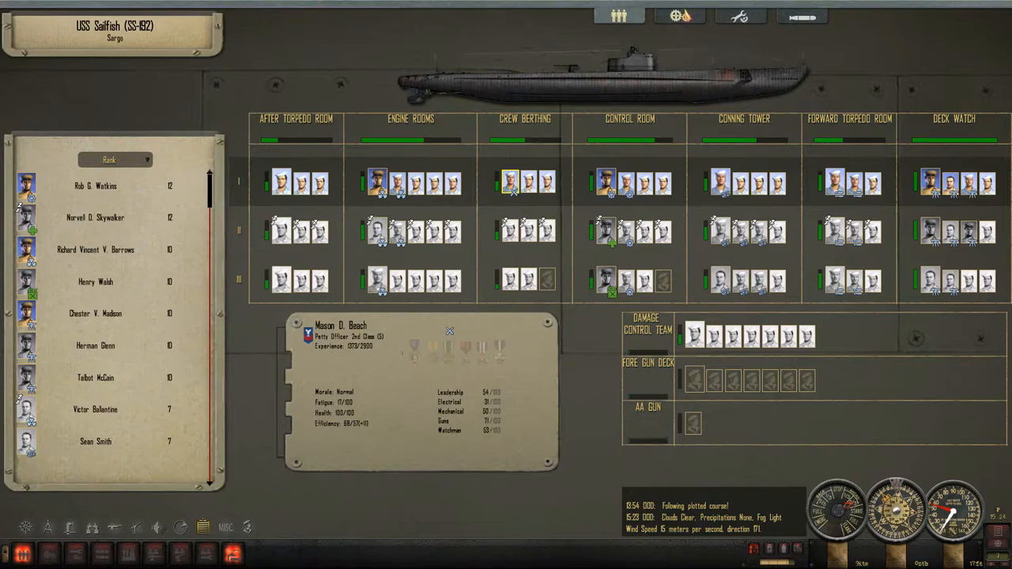
# Step: Review the damage report, then the torpedo loadout with fore and aft tubes and reserves
pyautogui.click(740, 18)
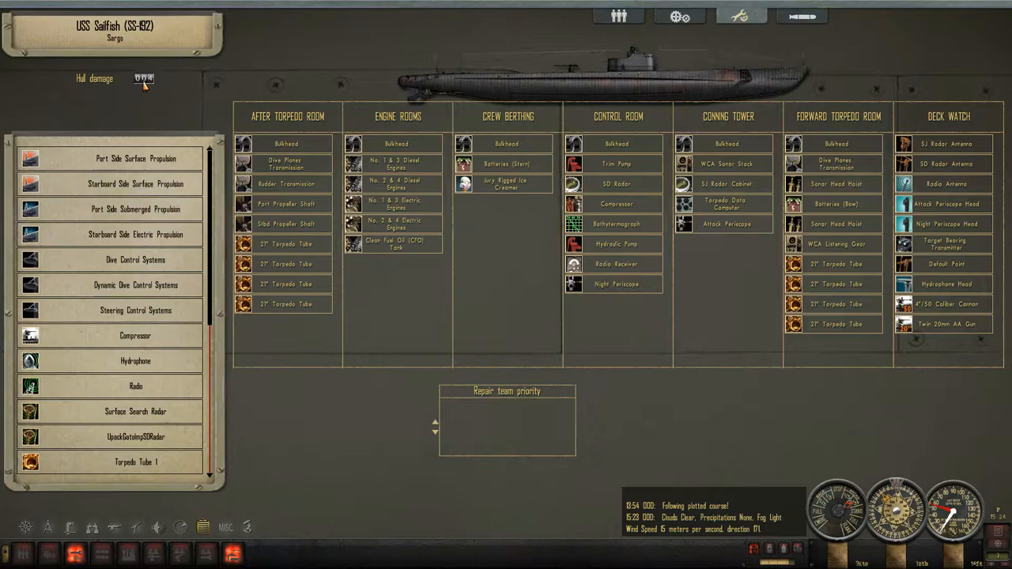
pyautogui.click(799, 18)
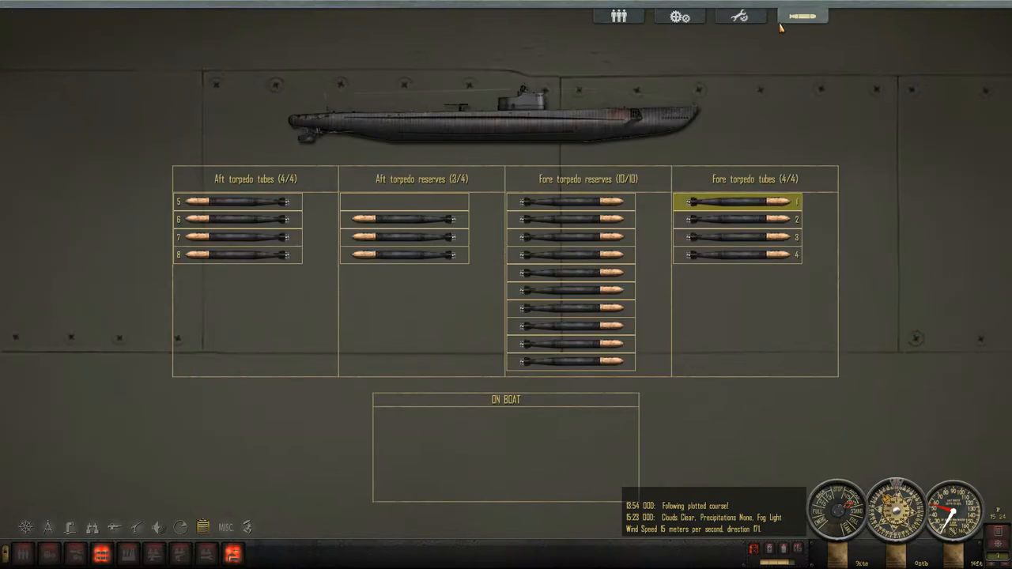
pyautogui.moveTo(403, 225)
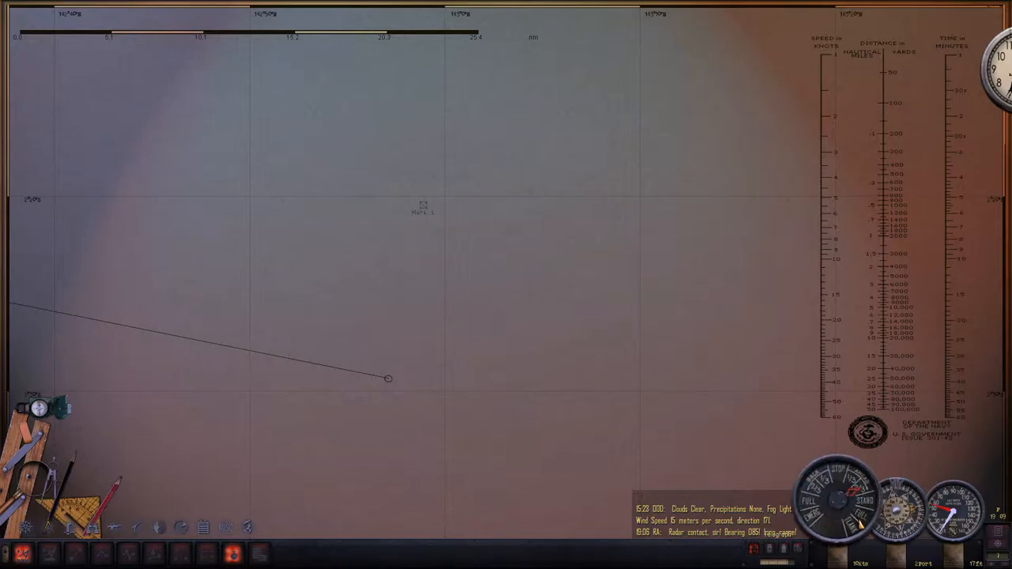
# Step: Bring up the navigation map showing the submarine's plotted course line
pyautogui.click(92, 525)
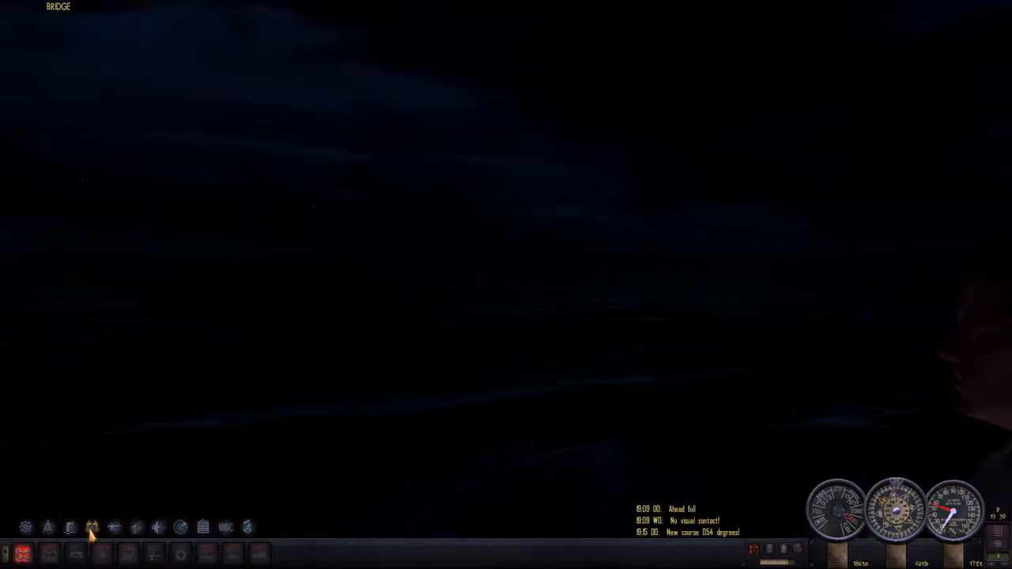
pyautogui.click(92, 525)
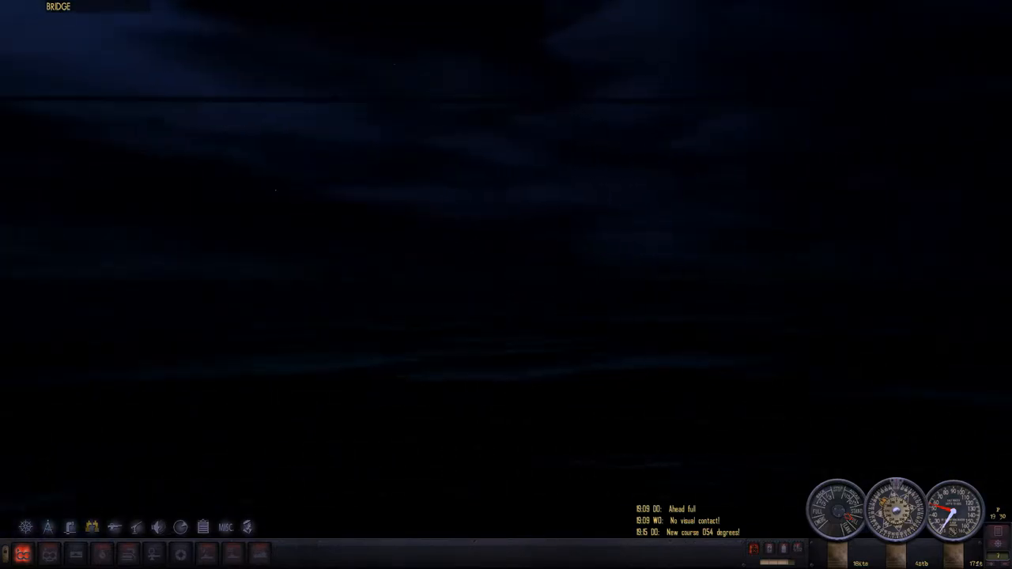
pyautogui.click(91, 525)
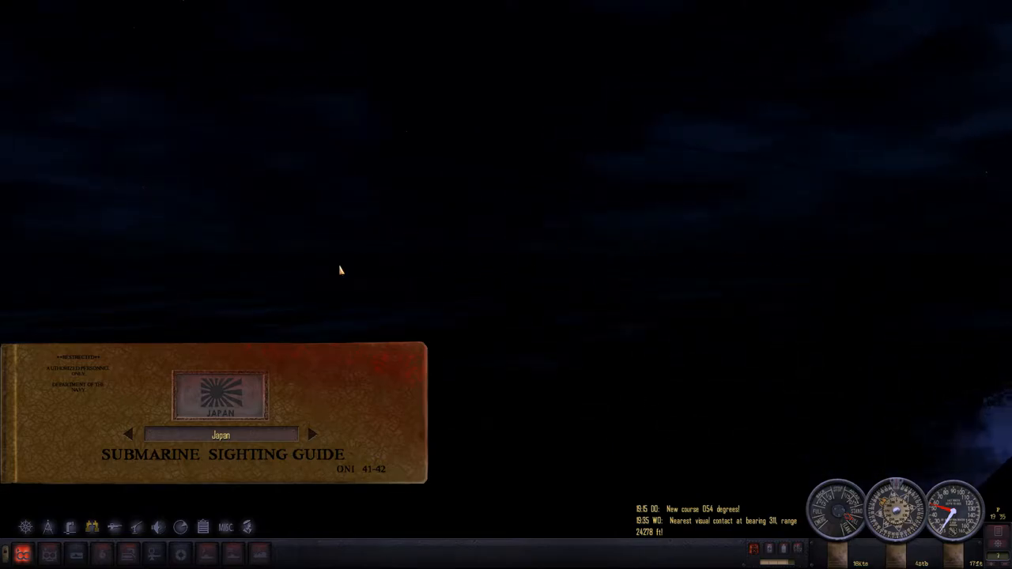
pyautogui.moveTo(707, 262)
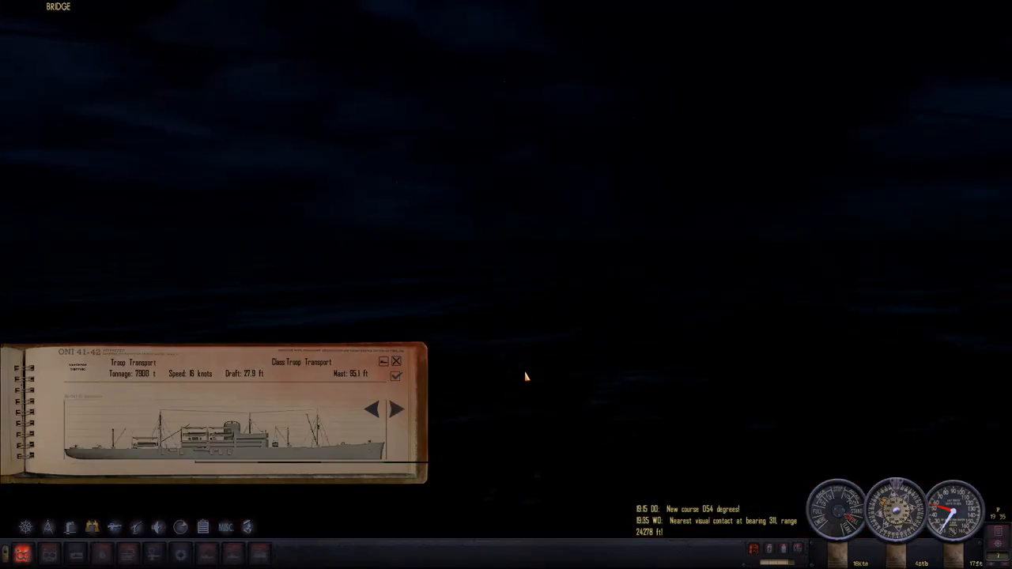
# Step: Page the recognition manual to the Japanese tanker class and identify the contact as it
pyautogui.click(396, 408)
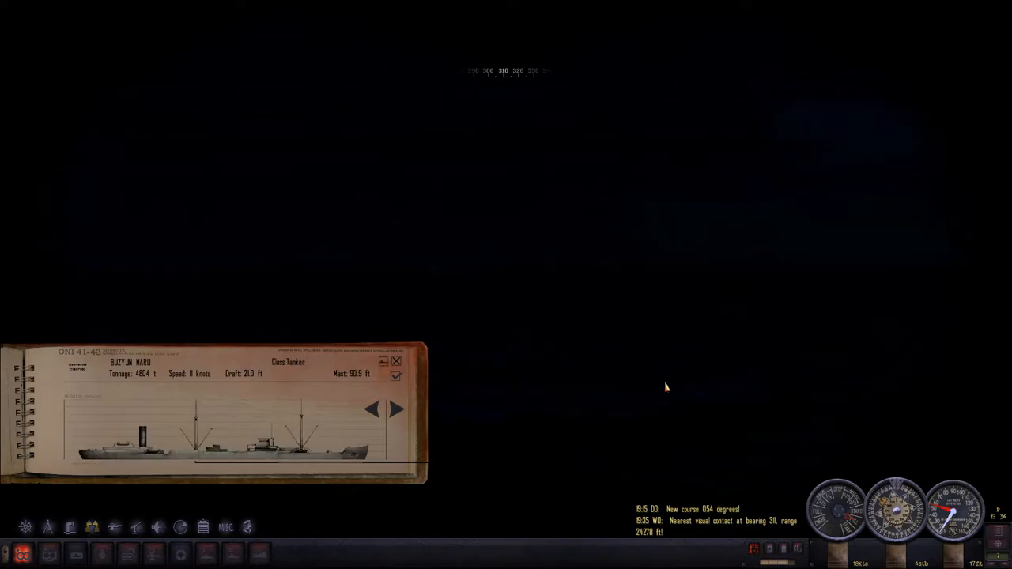
pyautogui.click(49, 525)
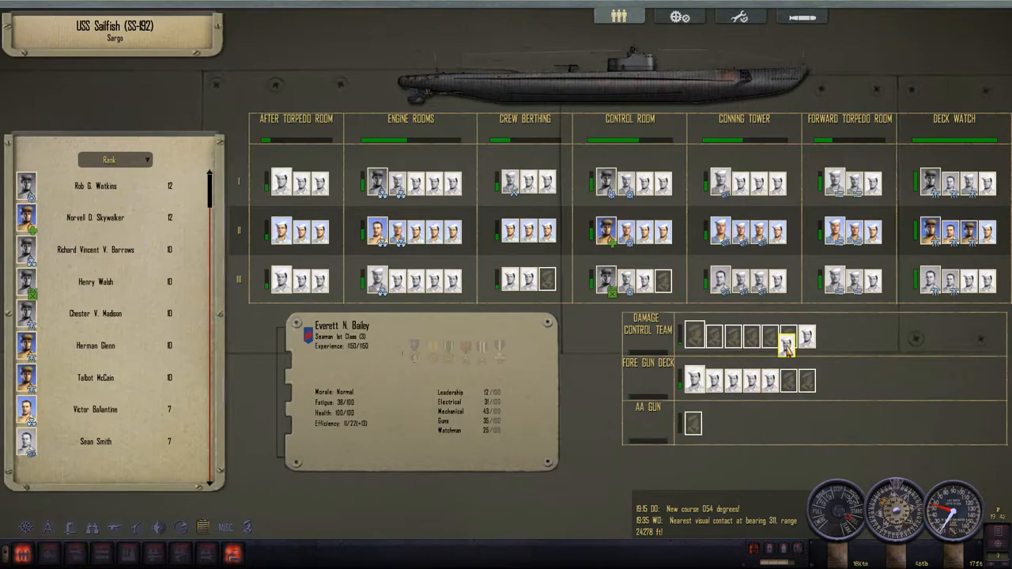
# Step: Assign crewmen to the Fire Gun Deck station slots
pyautogui.click(810, 380)
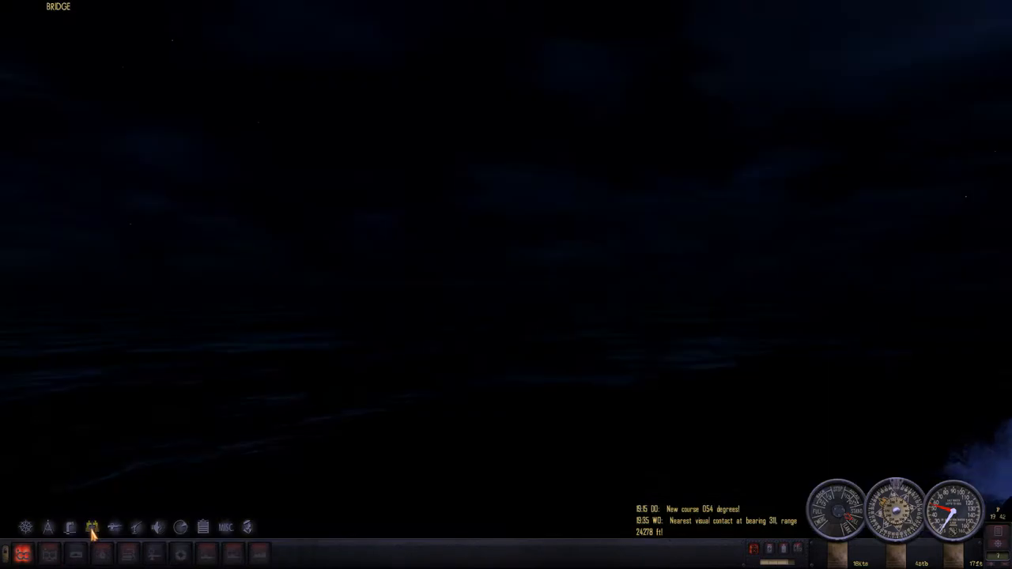
# Step: Man the deck gun so it fires at will at the target's waterline
pyautogui.click(91, 526)
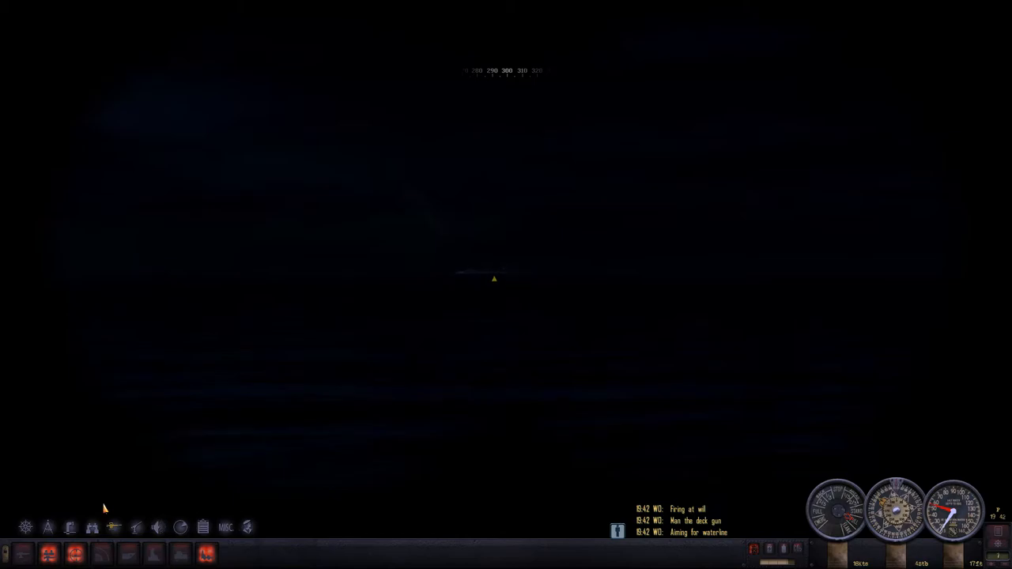
pyautogui.moveTo(231, 547)
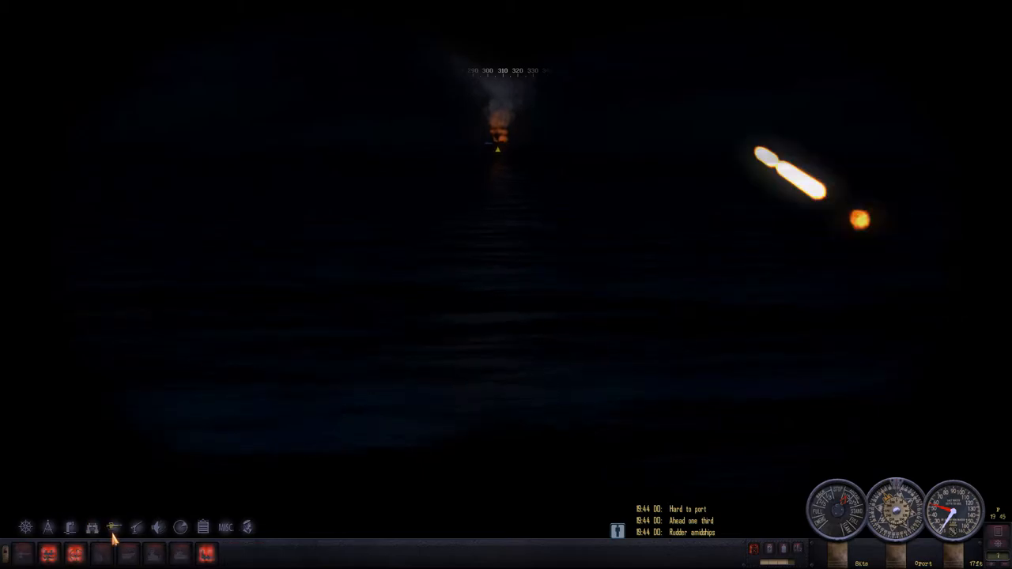
pyautogui.click(114, 525)
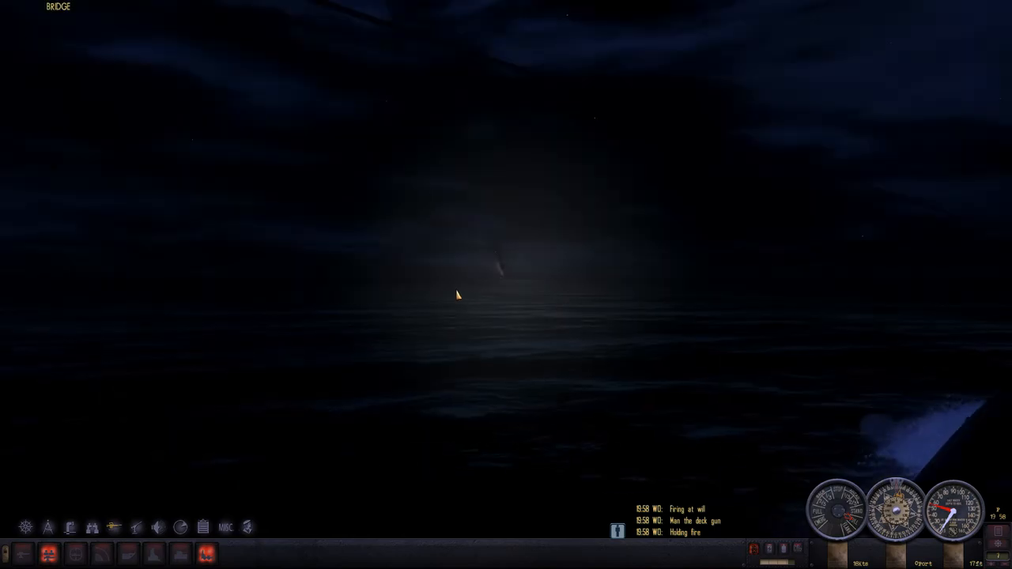
# Step: Set the manned deck gun crew to hold fire on the distant target
pyautogui.click(115, 525)
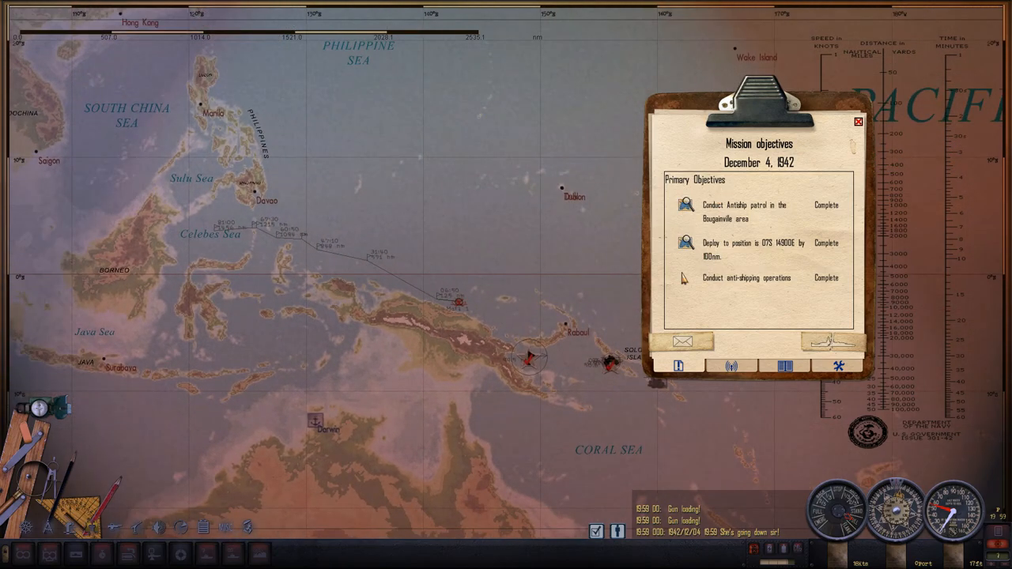
# Step: Return to the bridge view of the burning ship, then bring up USS Sailfish crew management
pyautogui.click(858, 121)
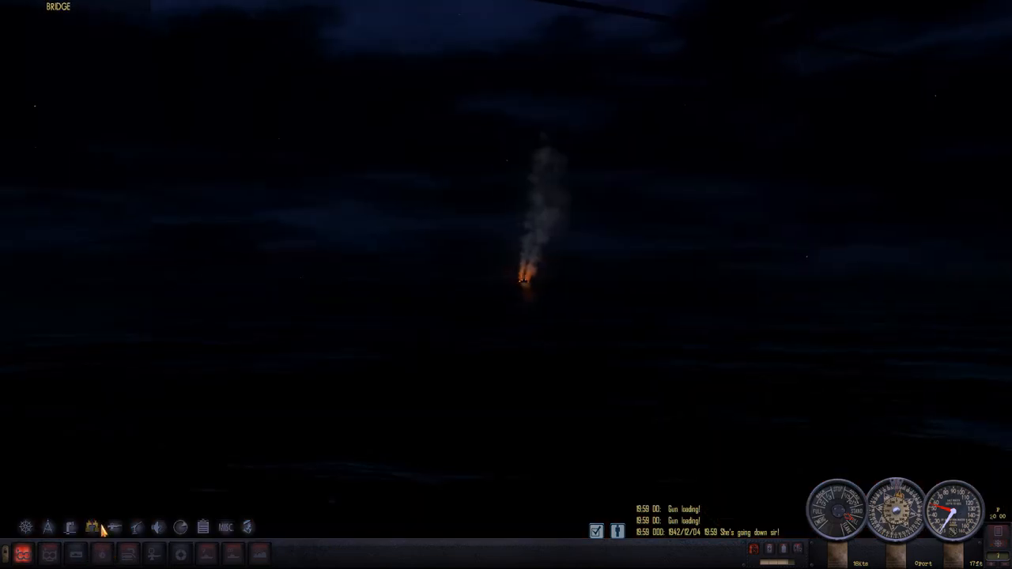
pyautogui.click(92, 526)
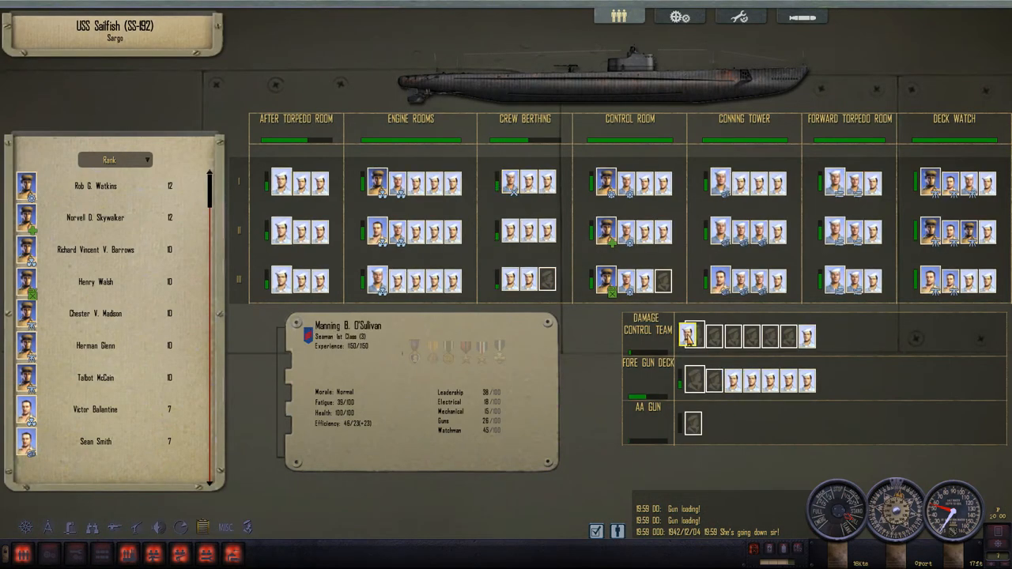
# Step: Move a selected seaman onto the Damage Control Team row
pyautogui.click(732, 348)
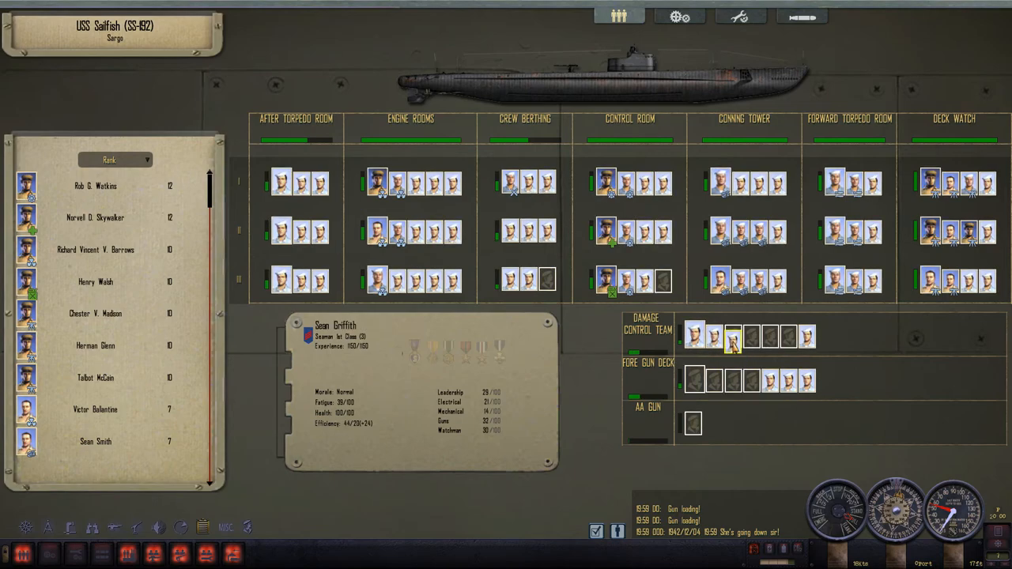
pyautogui.click(808, 383)
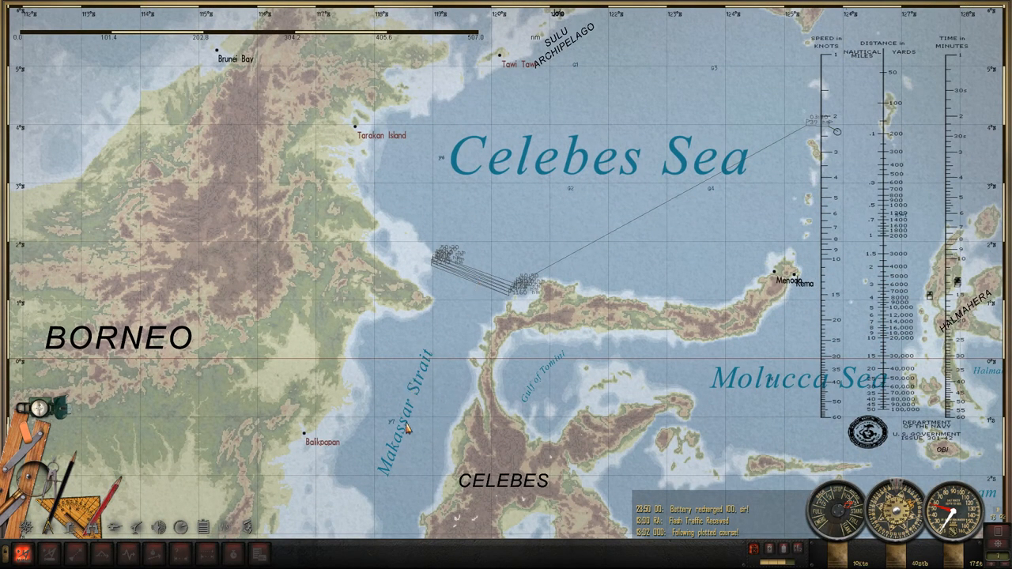
pyautogui.moveTo(510, 209)
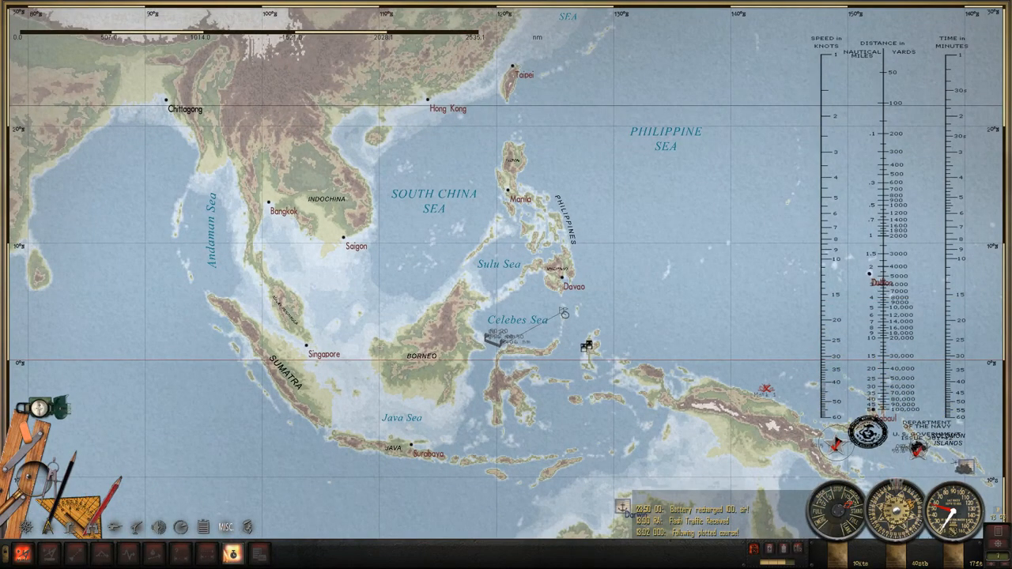
pyautogui.moveTo(231, 538)
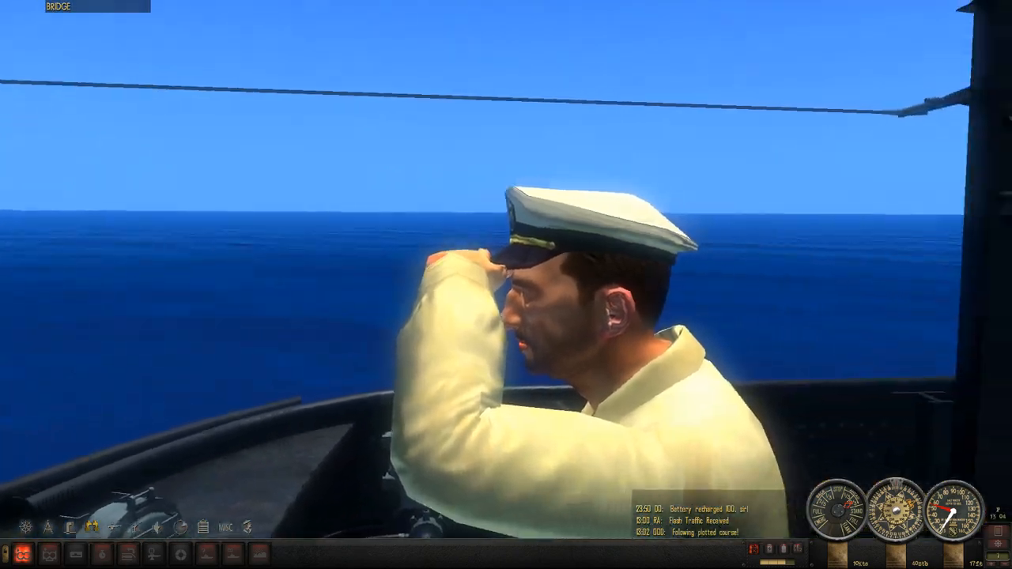
# Step: Scan the empty daylight horizon through the binoculars
pyautogui.click(90, 526)
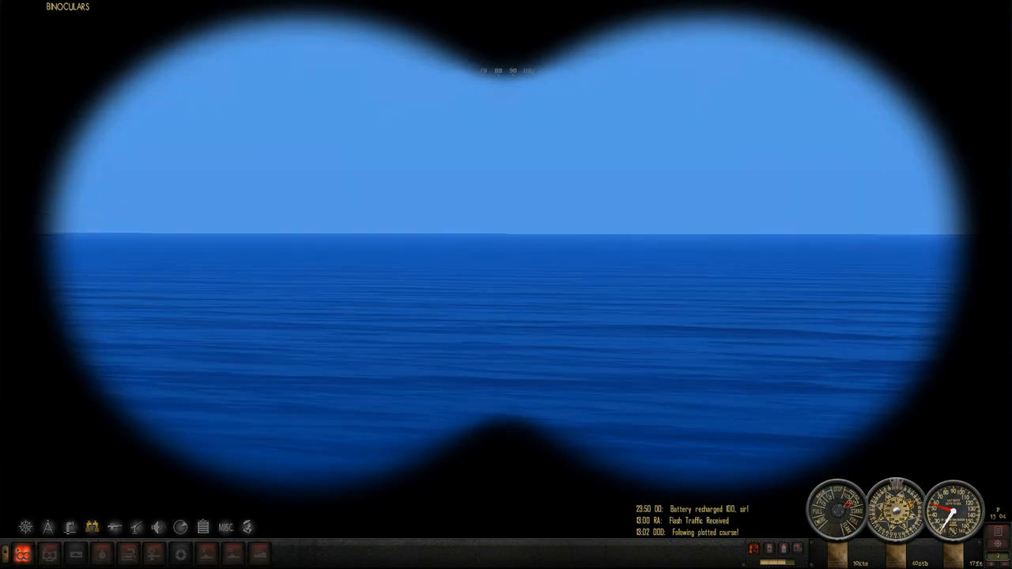